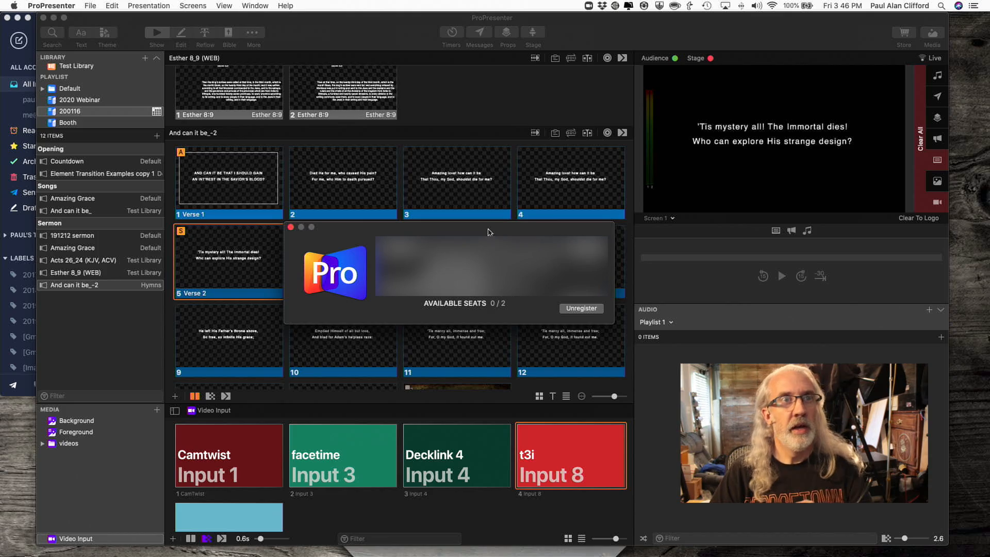
mouse_move(268, 219)
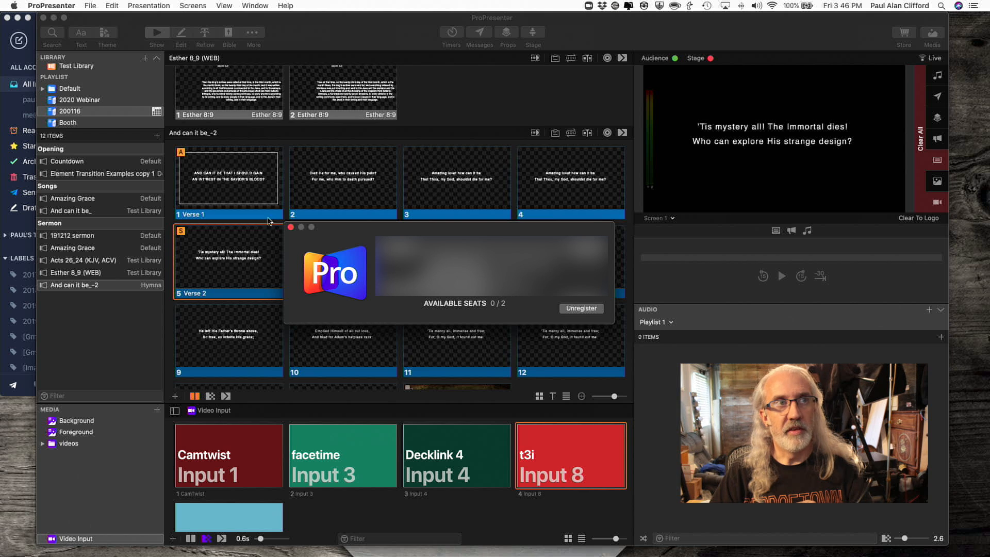
Close the registration window, leaving only the main show workspace visible.
click(291, 227)
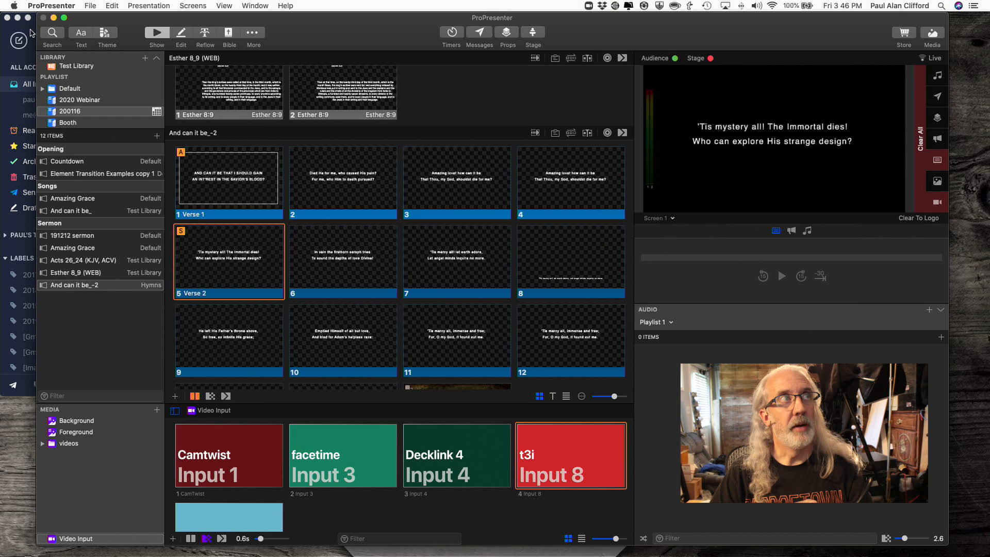
Reopen the registration window from the ProPresenter menu, showing 0 of 2 available seats.
click(52, 5)
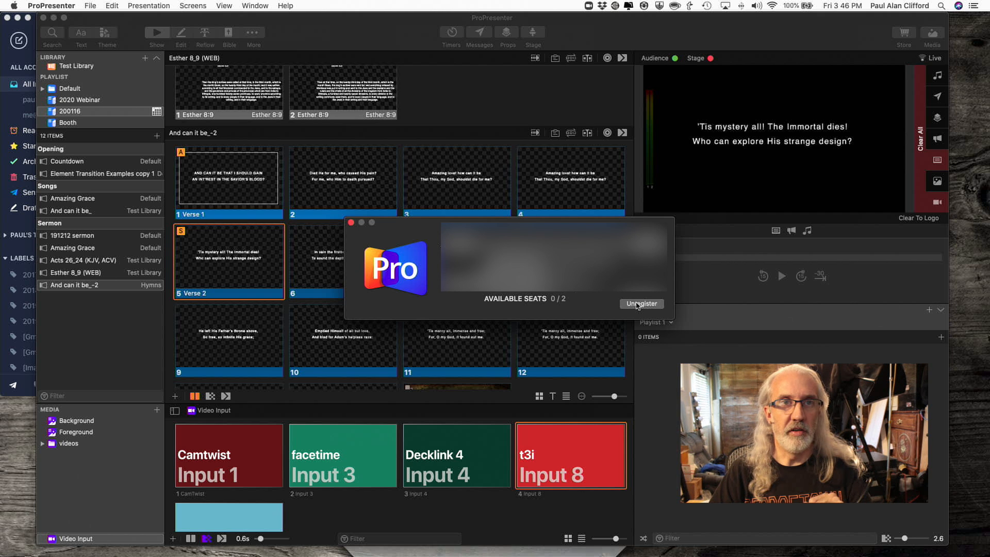
Unregister the licence so the window reads NOT REGISTERED.
click(641, 303)
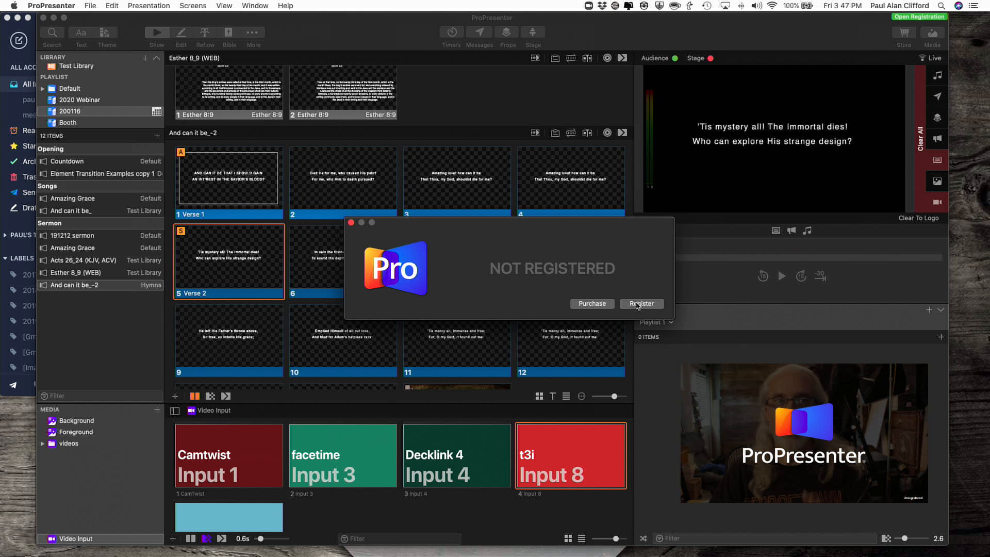
mouse_move(112, 39)
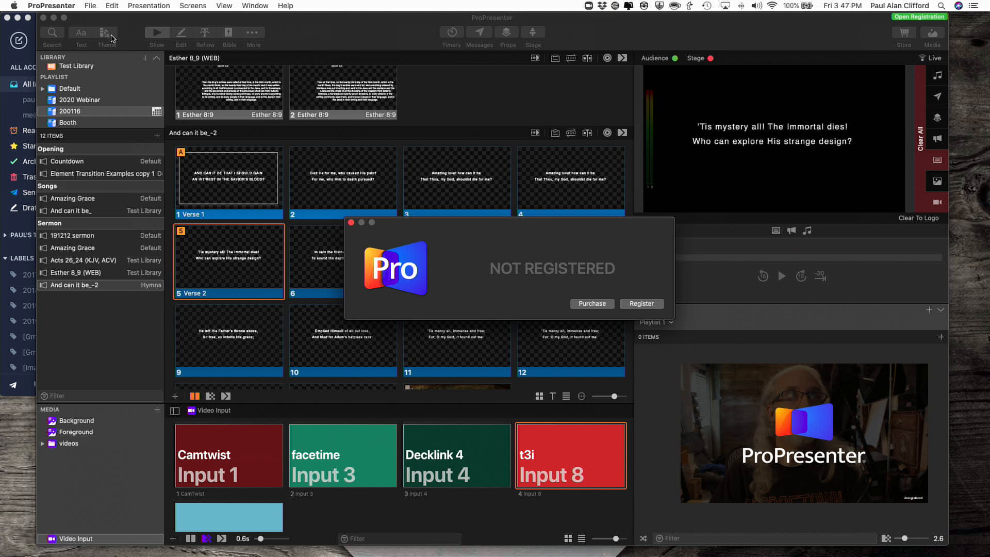
mouse_move(385, 138)
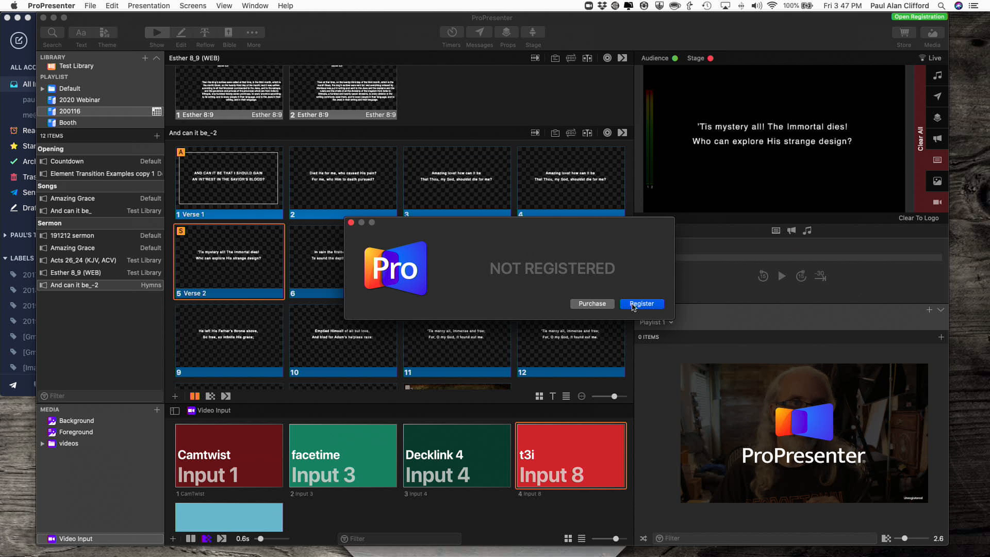
Register the licence again so it shows 0 of 2 available seats.
click(641, 304)
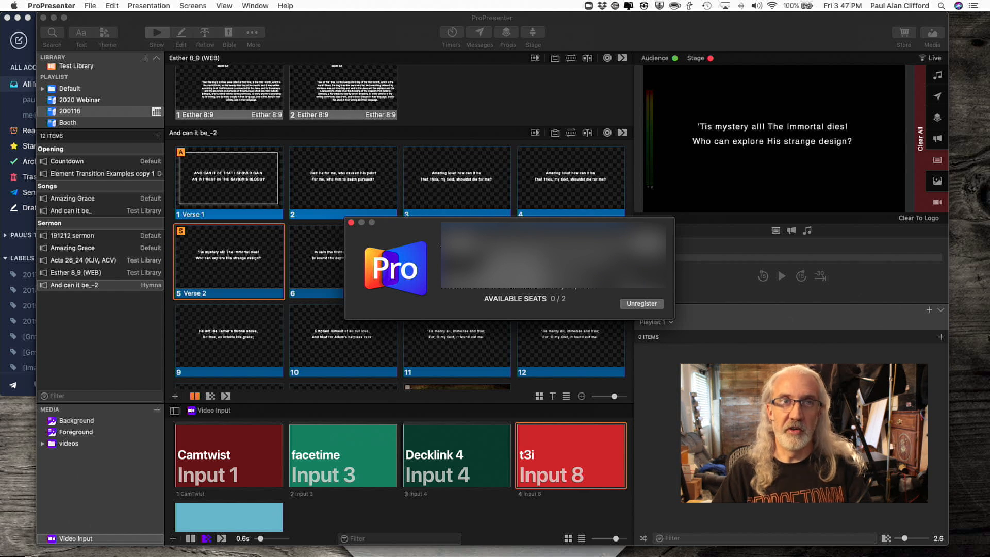
mouse_move(623, 291)
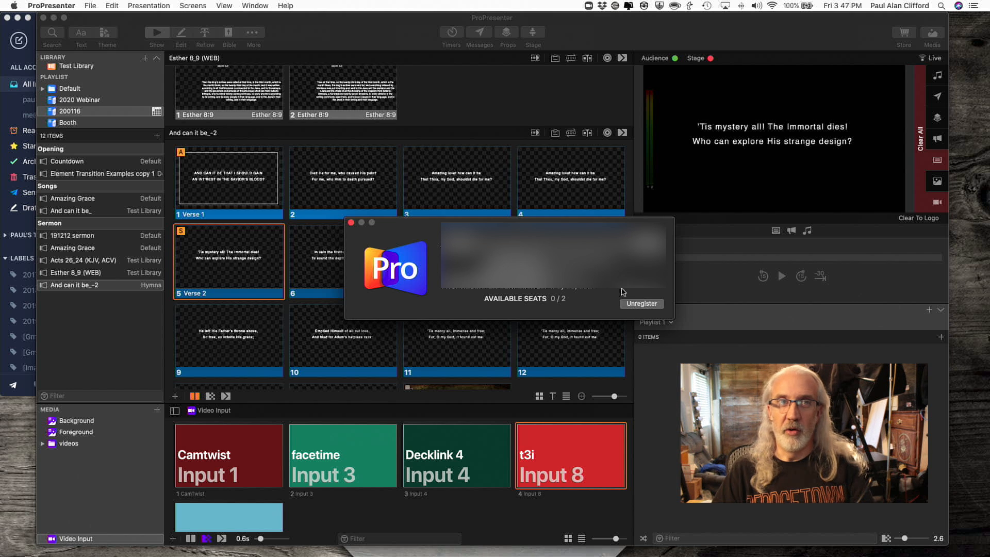